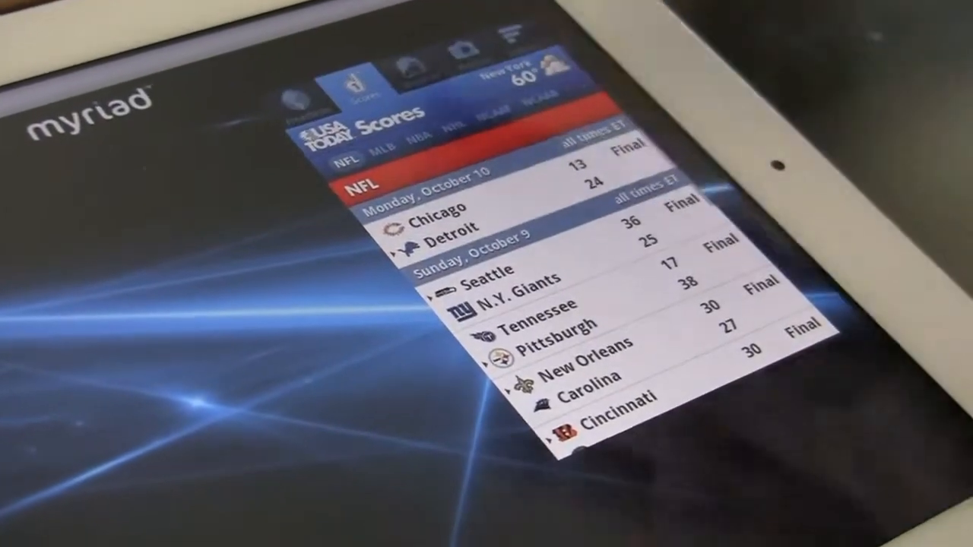
# - Show the New York weather forecast instead of NFL scores in the USA Today widget
pyautogui.click(405, 85)
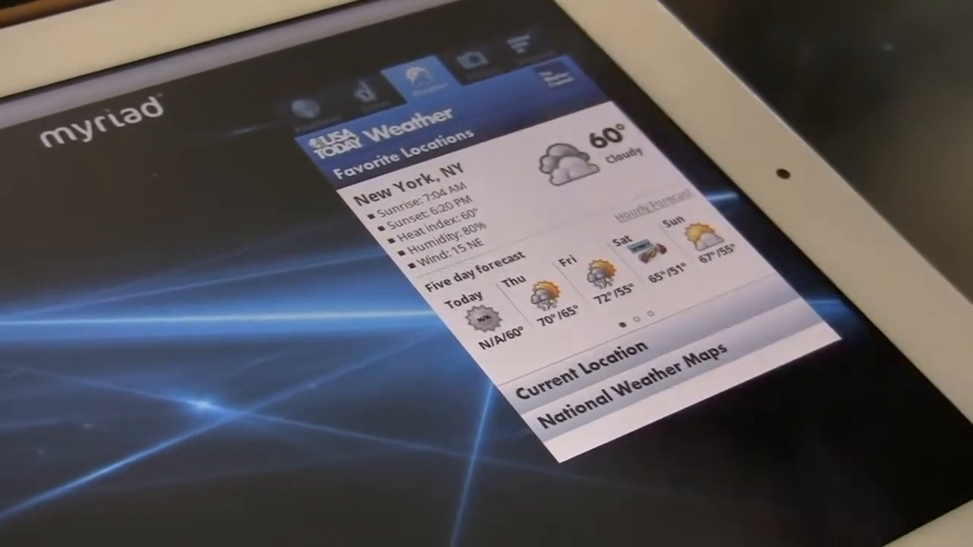
pyautogui.click(486, 61)
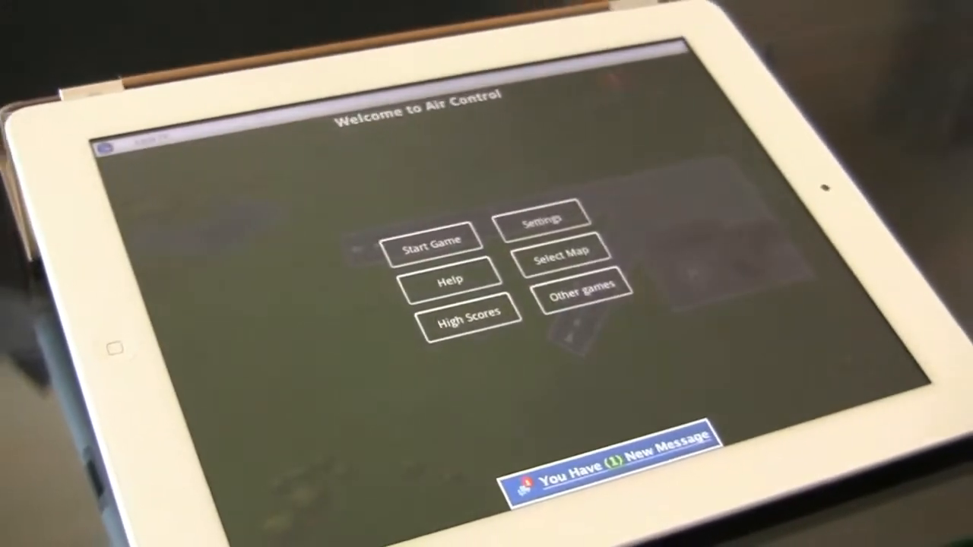
# - Start a new Air Control game and draw a flight path for an incoming plane
pyautogui.click(433, 237)
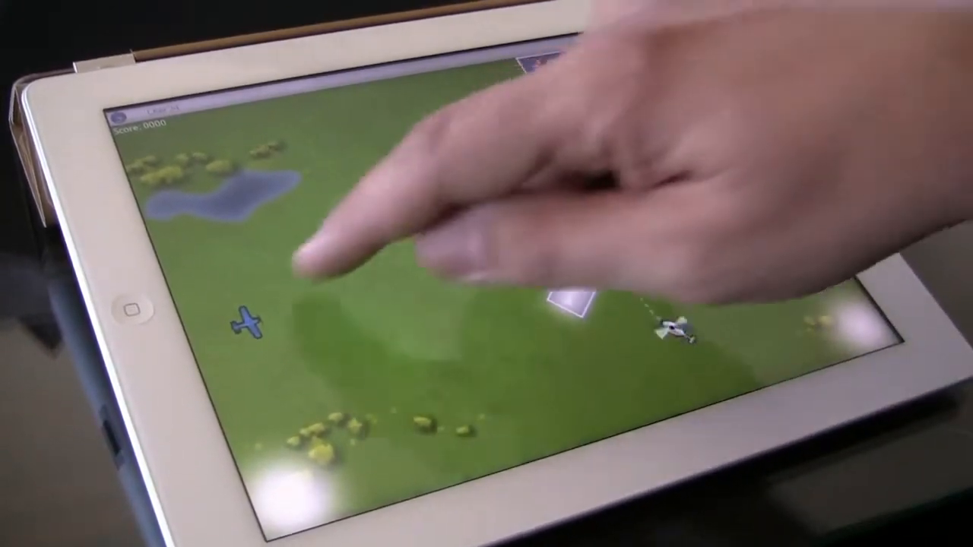
pyautogui.moveTo(251, 319); pyautogui.dragTo(380, 285)
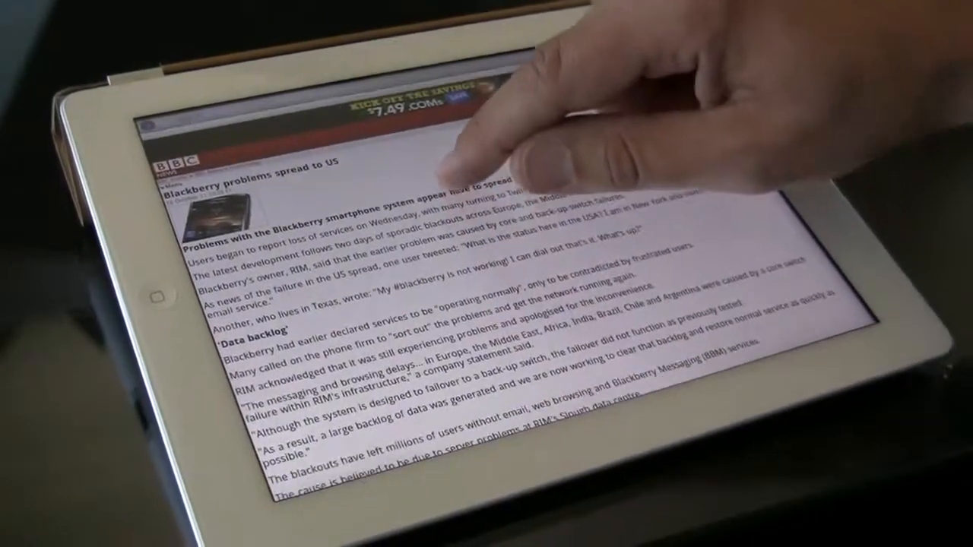
# - Scroll down through the 'Blackberry problems spread to US' BBC article
pyautogui.scroll(-3)
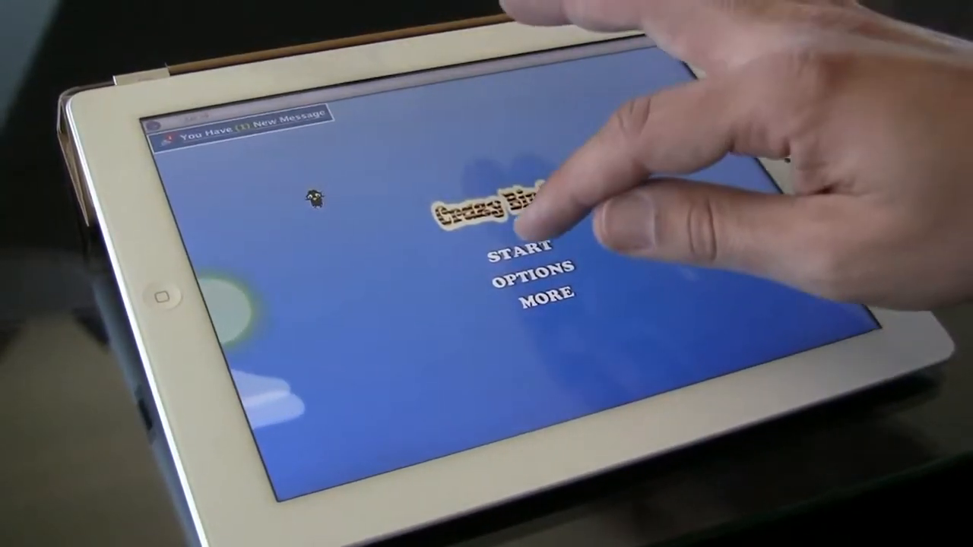
# - Tap START on the Crazy Bird title screen to reach the level-select grid
pyautogui.click(523, 248)
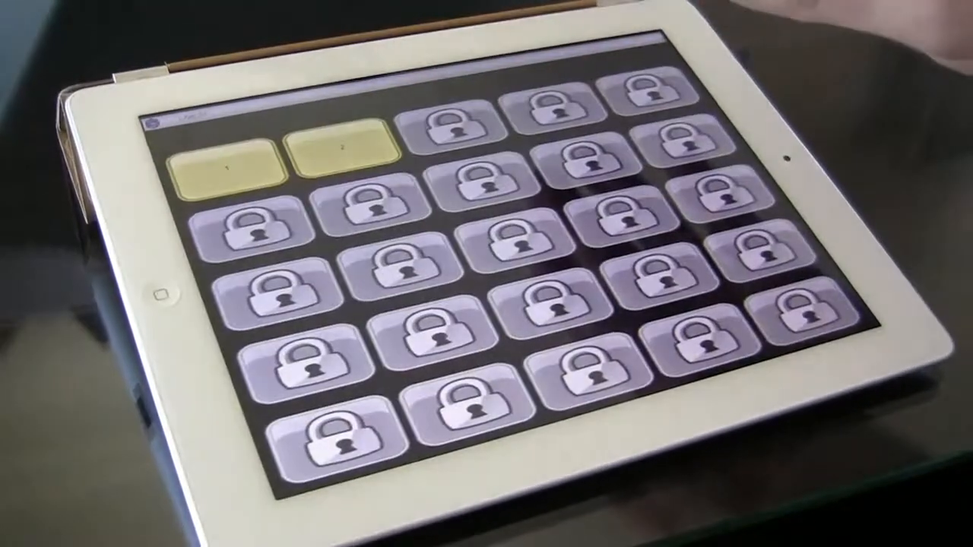